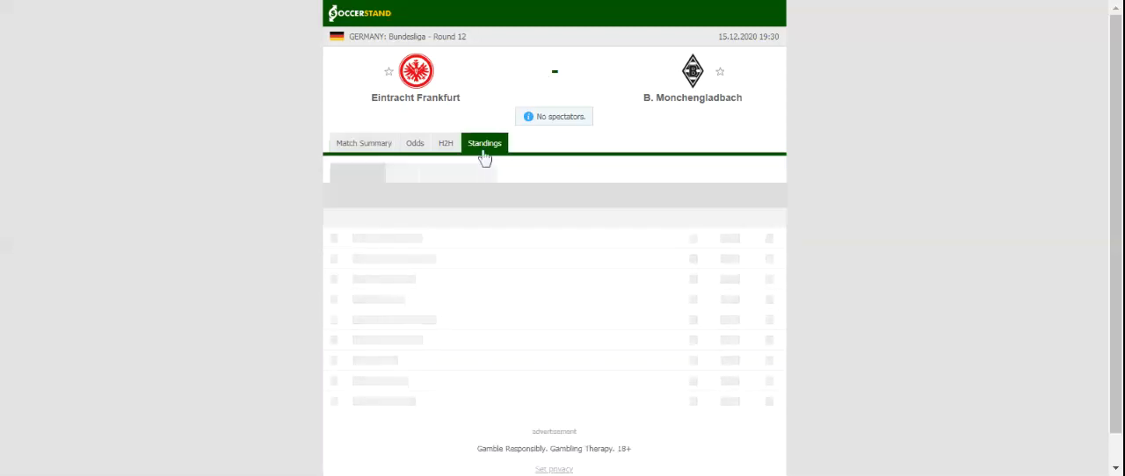
# View the Bundesliga standings for Eintracht Frankfurt vs. B. Monchengladbach, then select H2H.
pyautogui.click(484, 143)
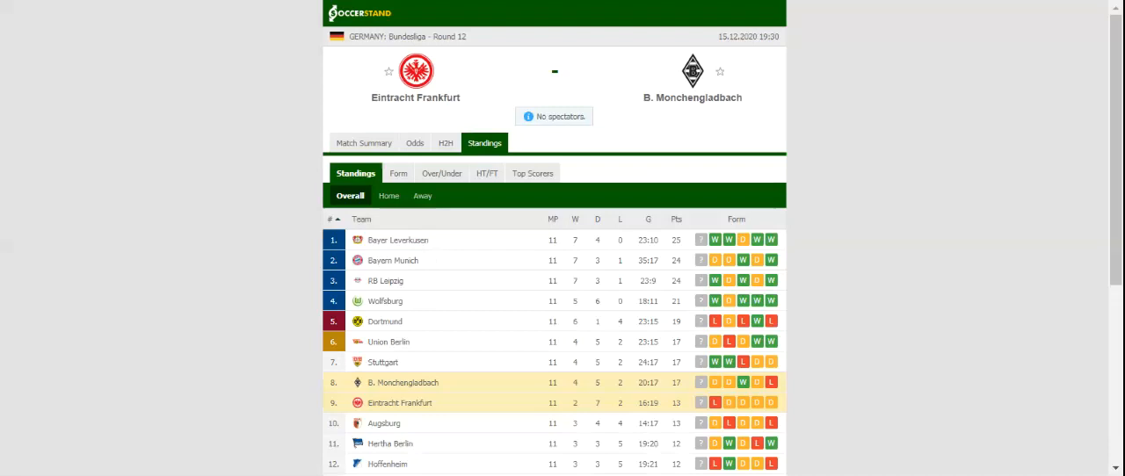
pyautogui.click(452, 143)
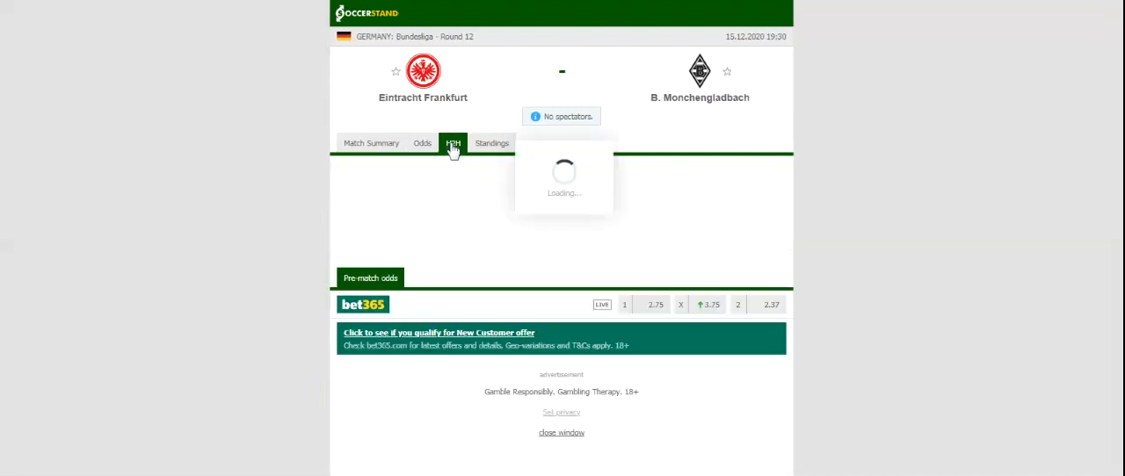
# Load the H2H tab listing recent matches of Eintracht Frankfurt and B. Monchengladbach.
pyautogui.click(452, 143)
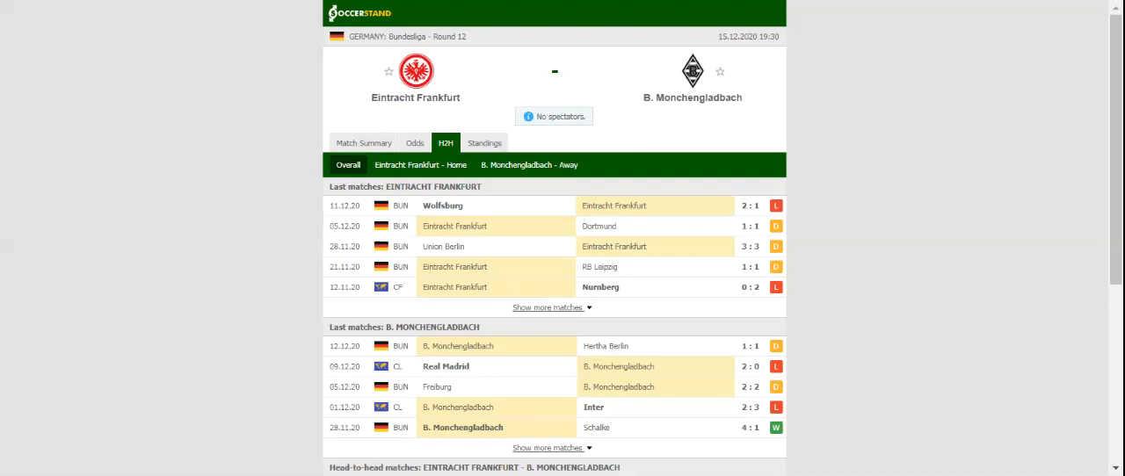
pyautogui.moveTo(485, 142)
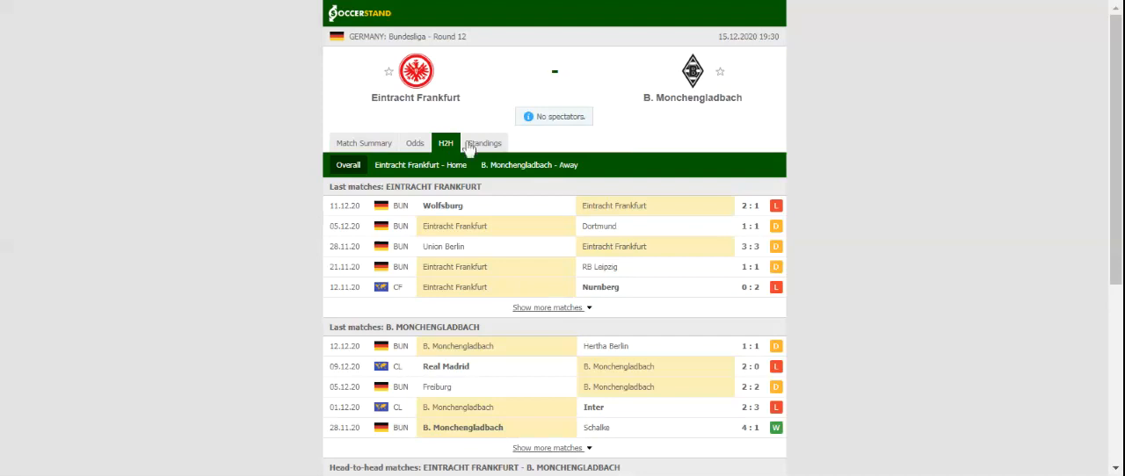